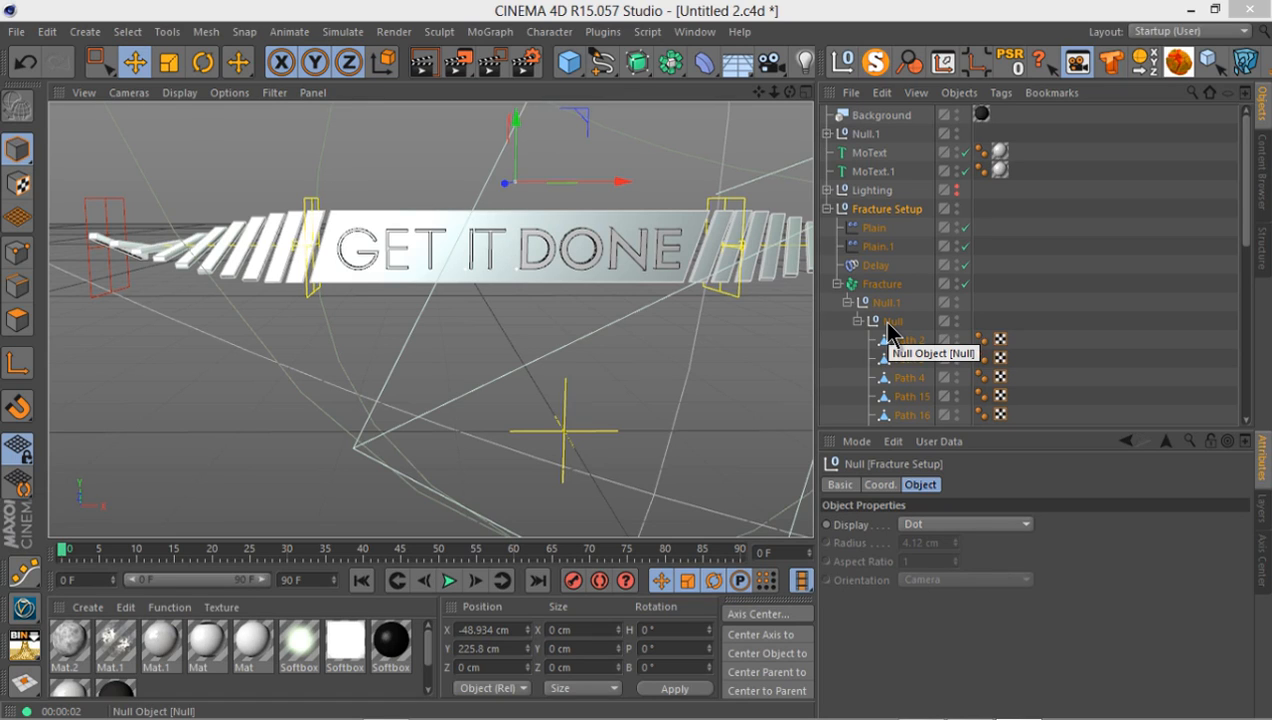
pyautogui.moveTo(872, 304)
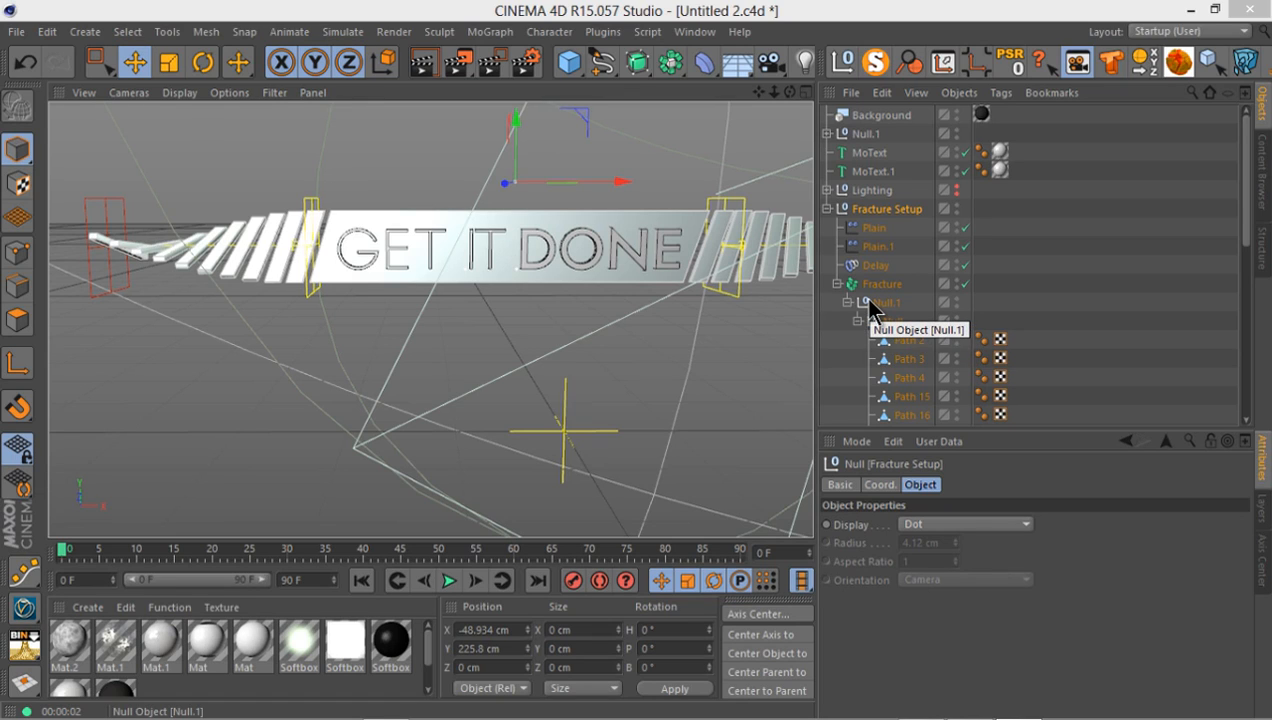
pyautogui.moveTo(846, 296)
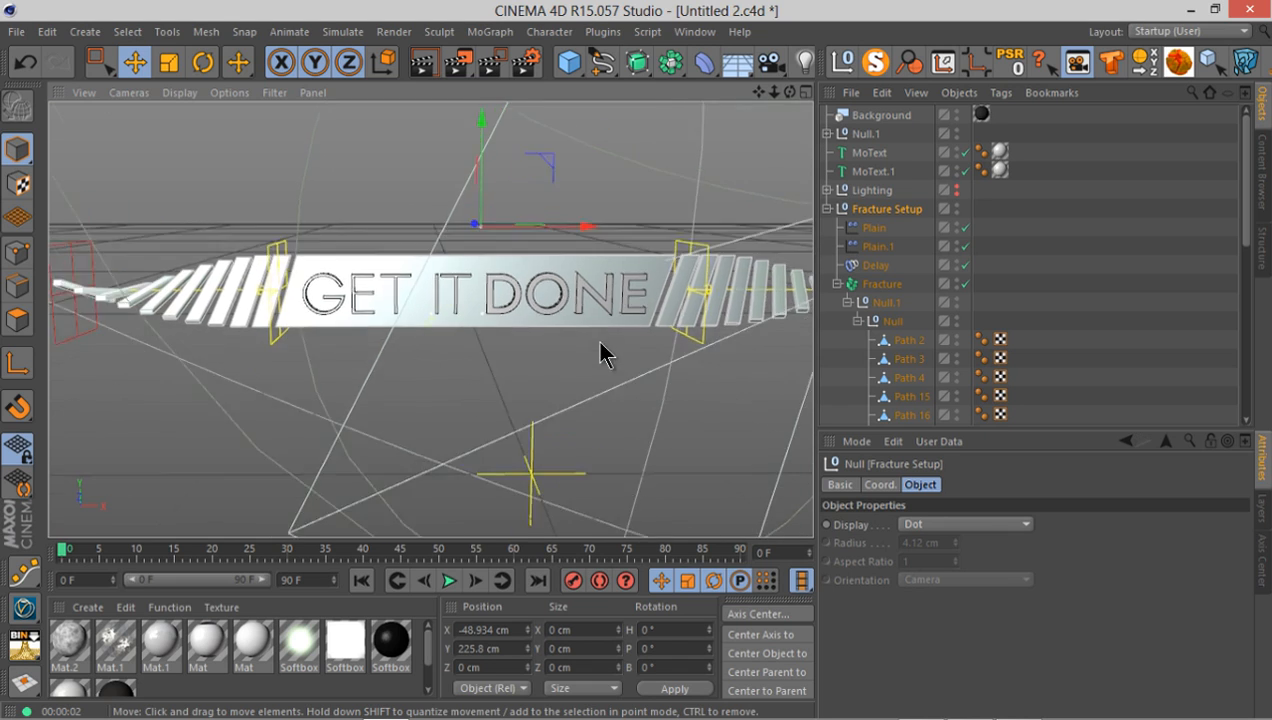
# - Collapse Fracture Setup to Plain, Plain.1, Delay and a collapsed Fracture, with Lighting selected
pyautogui.moveTo(600, 356); pyautogui.dragTo(430, 436)
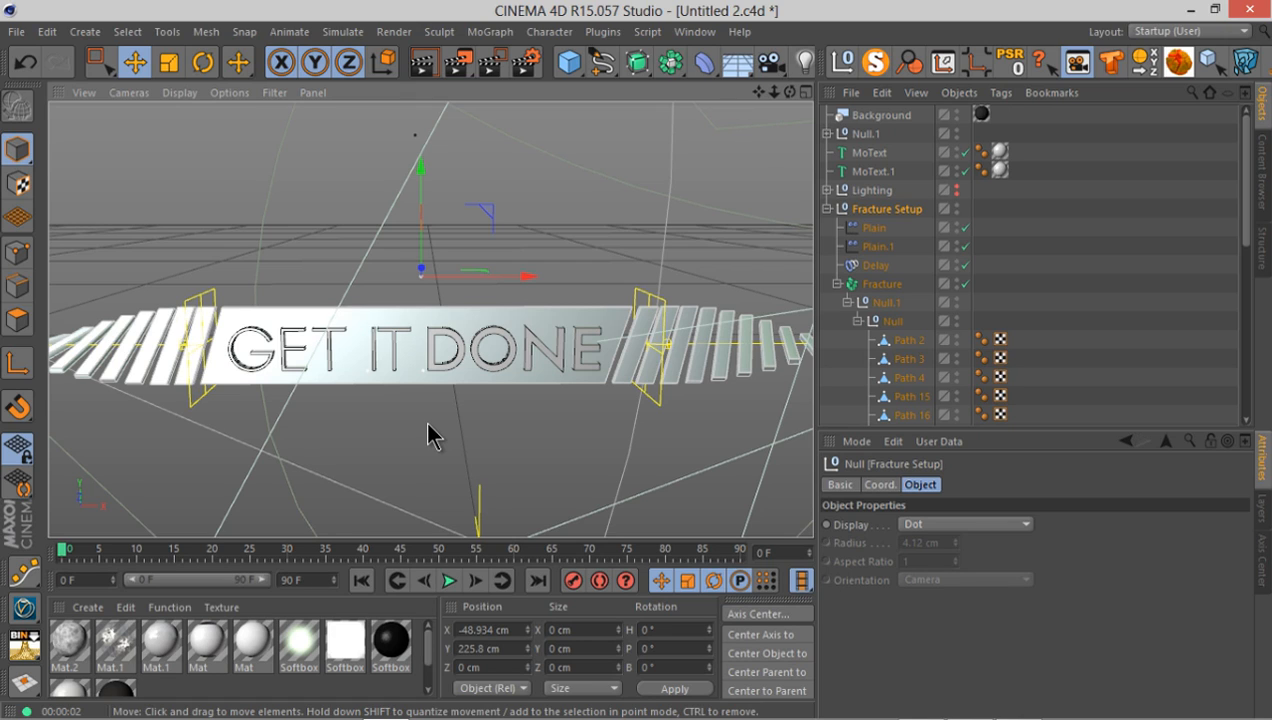
pyautogui.moveTo(460, 336)
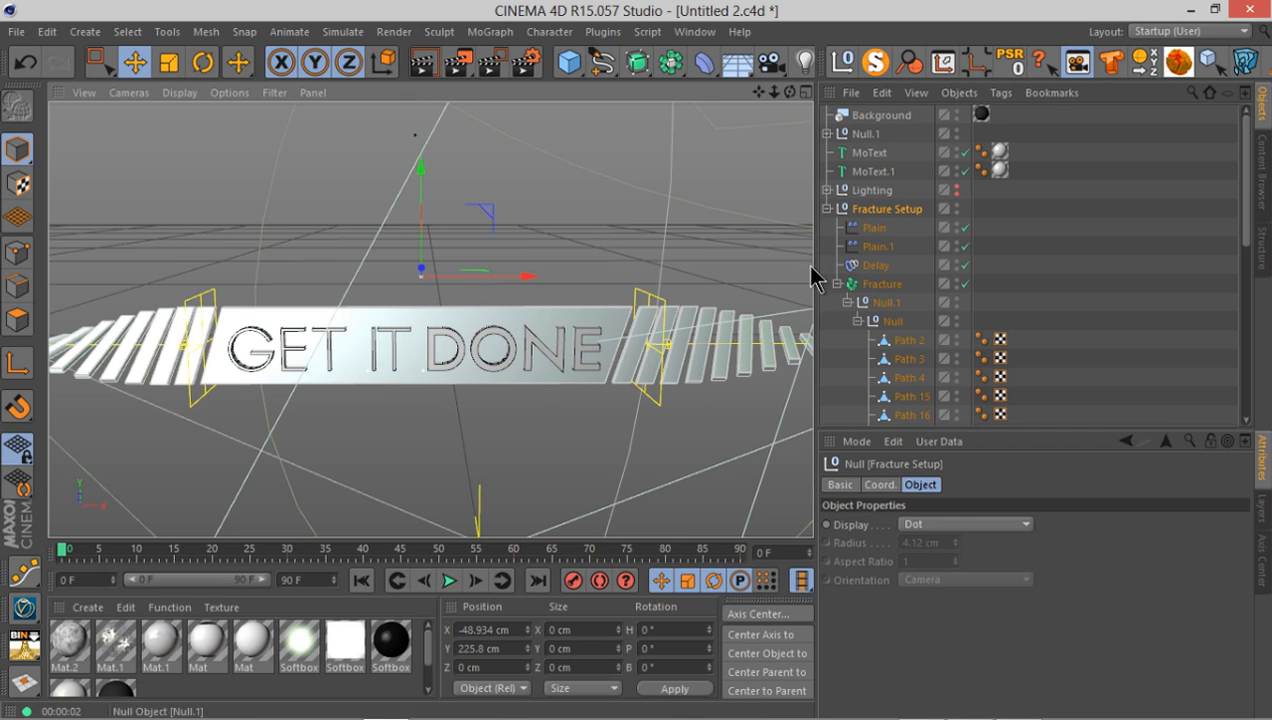
pyautogui.click(826, 208)
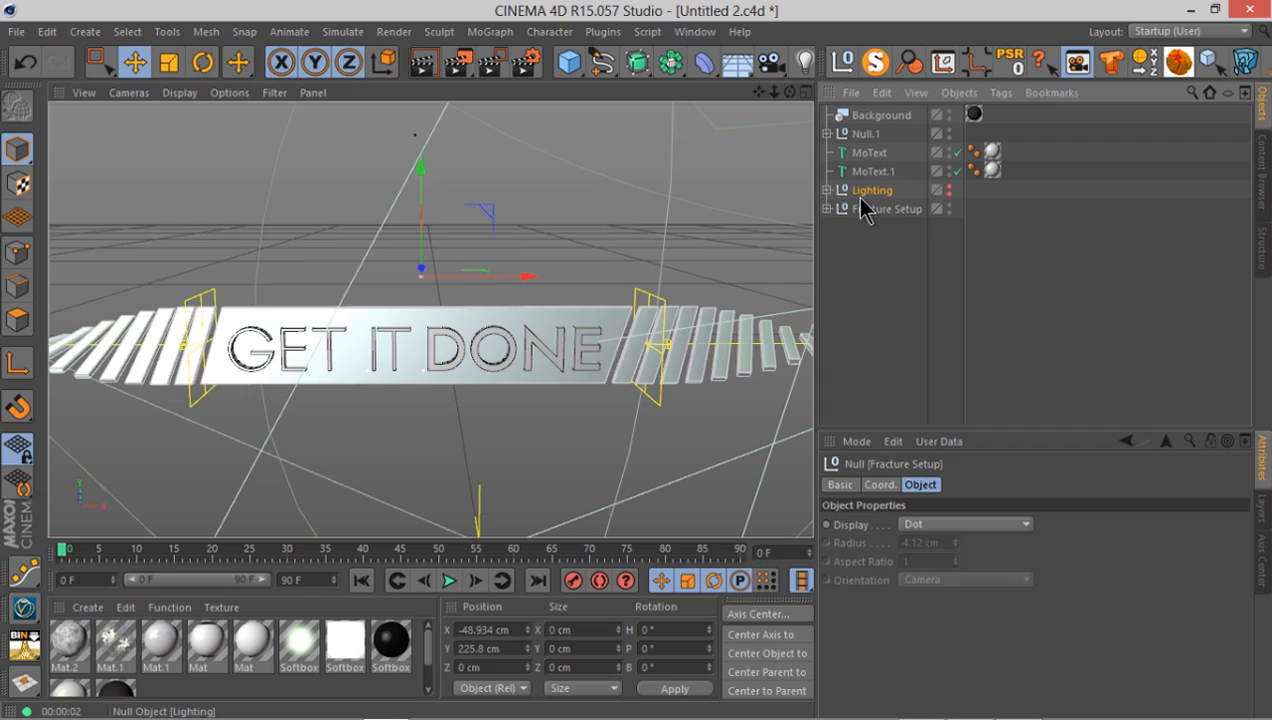
pyautogui.click(828, 210)
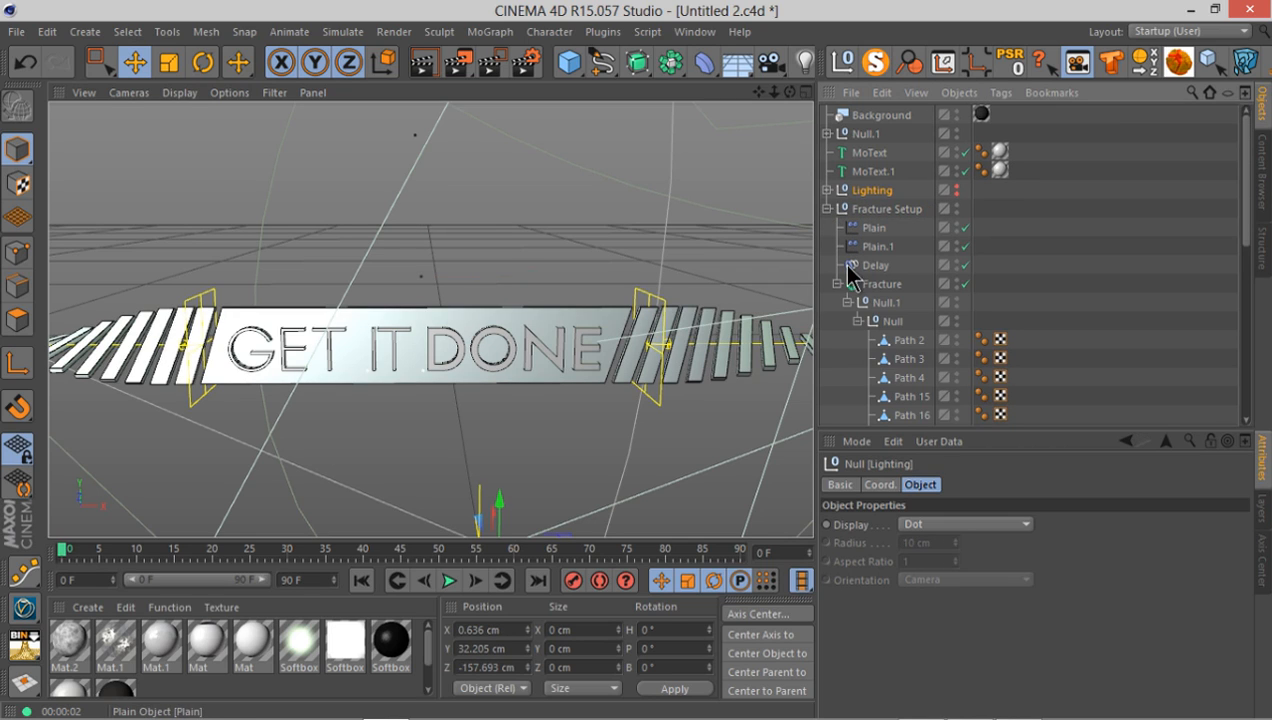
pyautogui.click(850, 284)
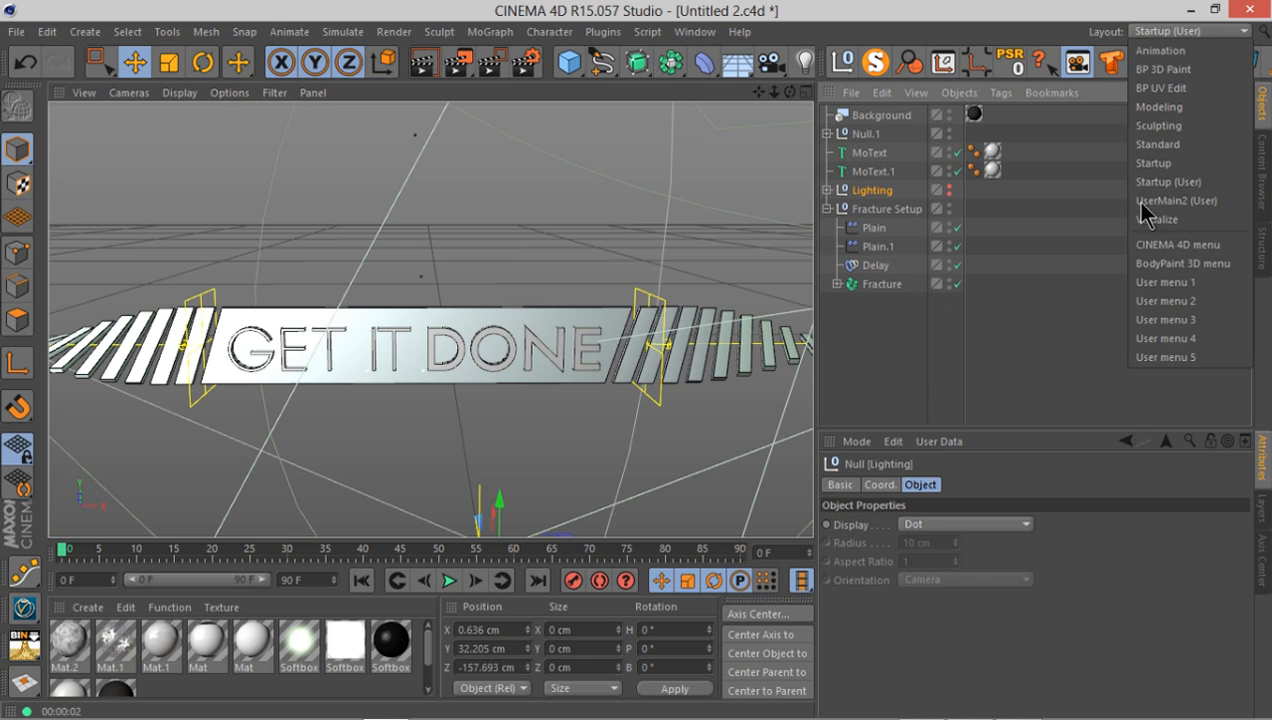
pyautogui.moveTo(1156, 144)
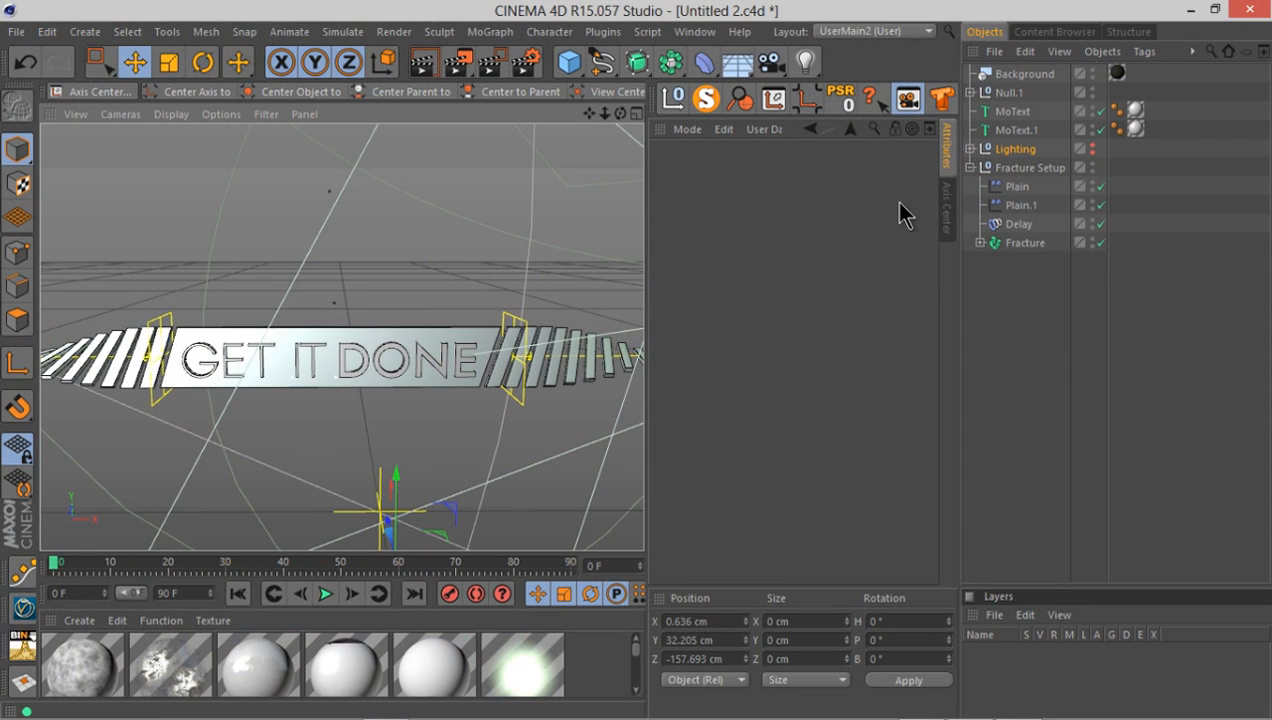
pyautogui.moveTo(838, 218)
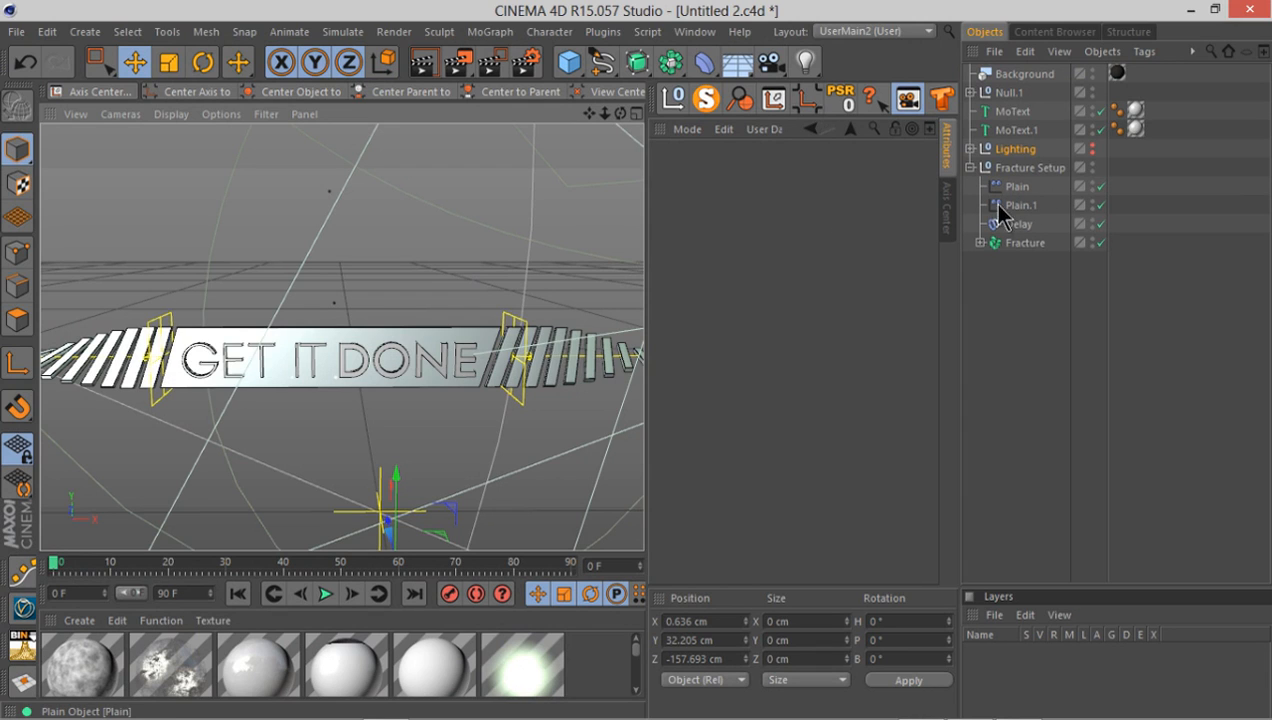
# - Switch off the Plain effector via its green checkmark in the Object Manager
pyautogui.click(980, 242)
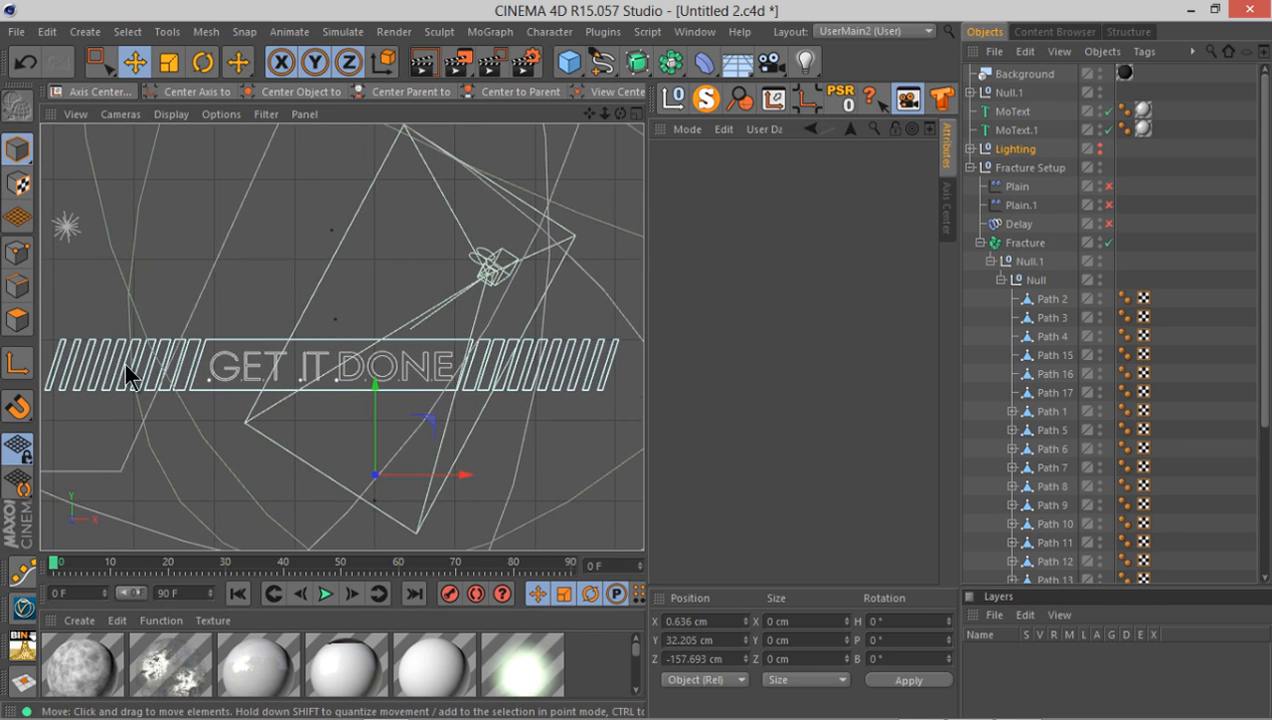
pyautogui.moveTo(544, 396)
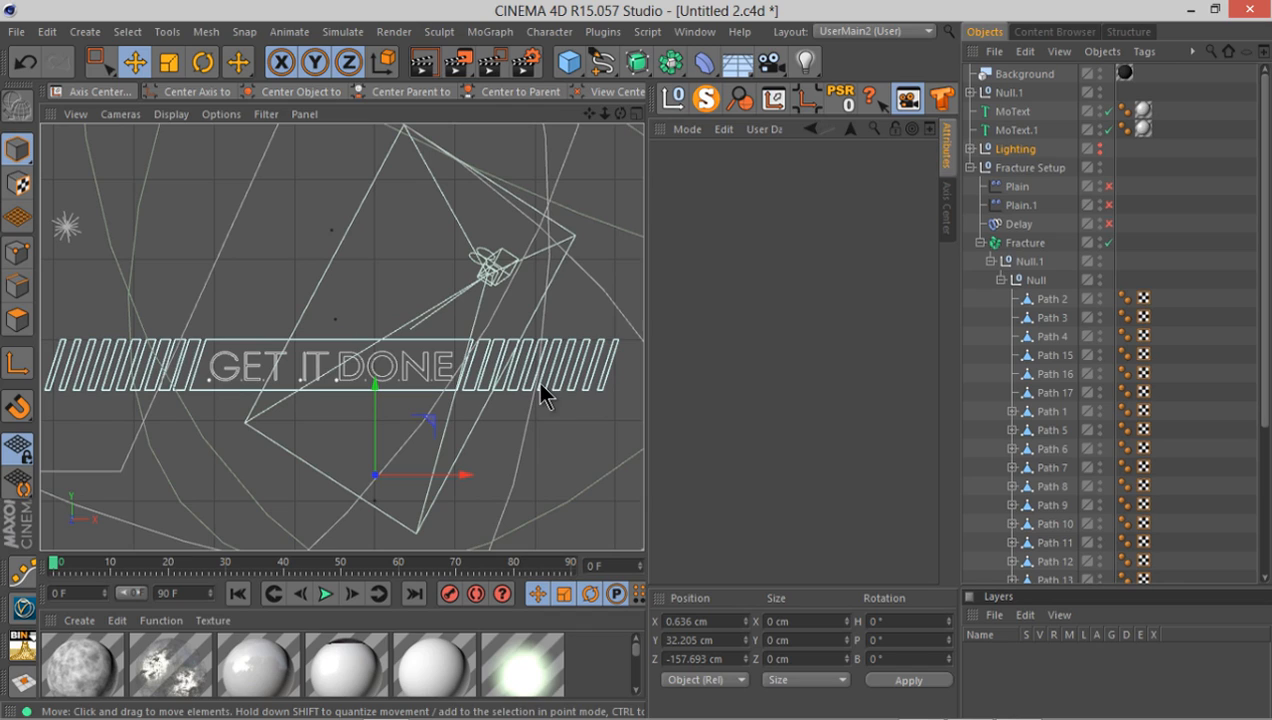
pyautogui.moveTo(400, 340)
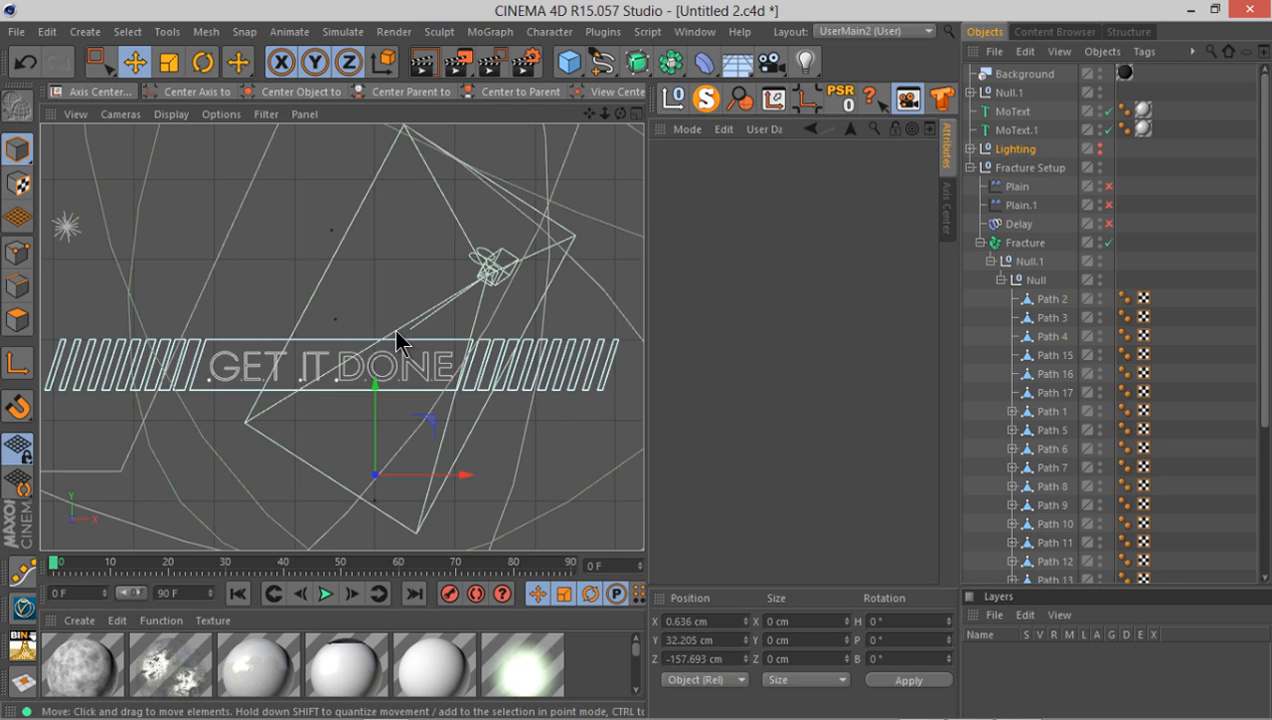